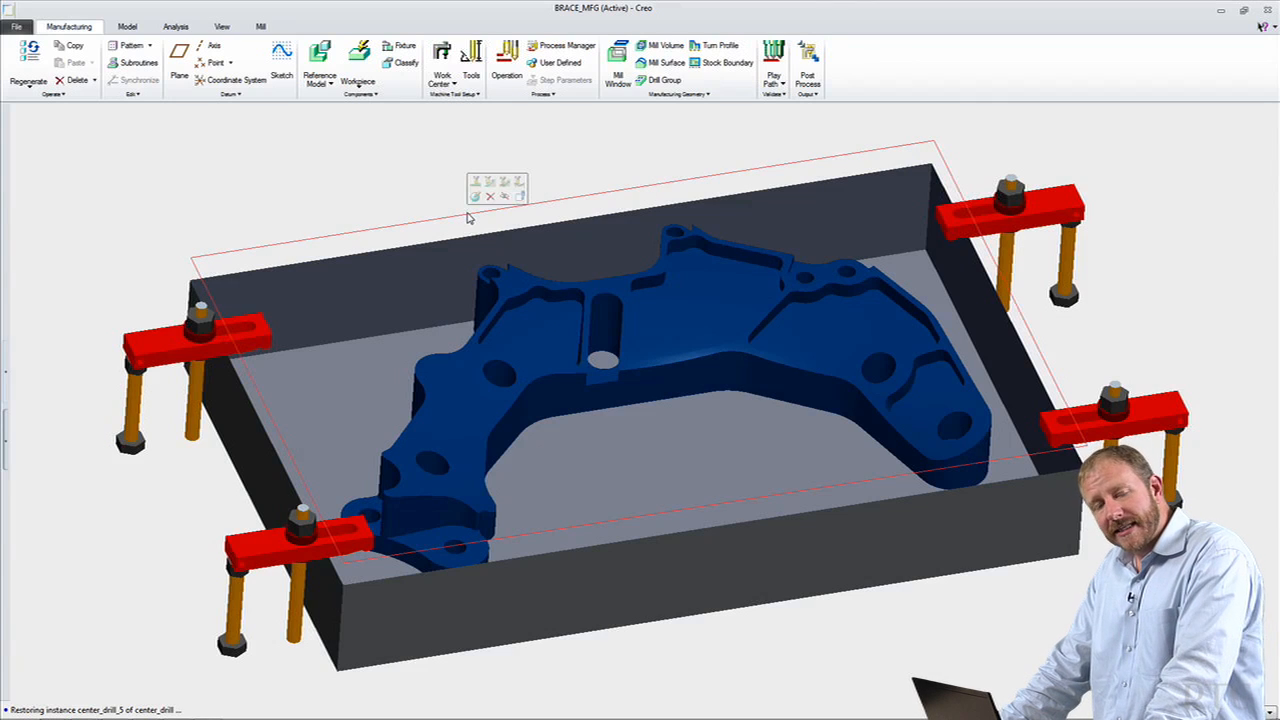
mouse_move(476, 198)
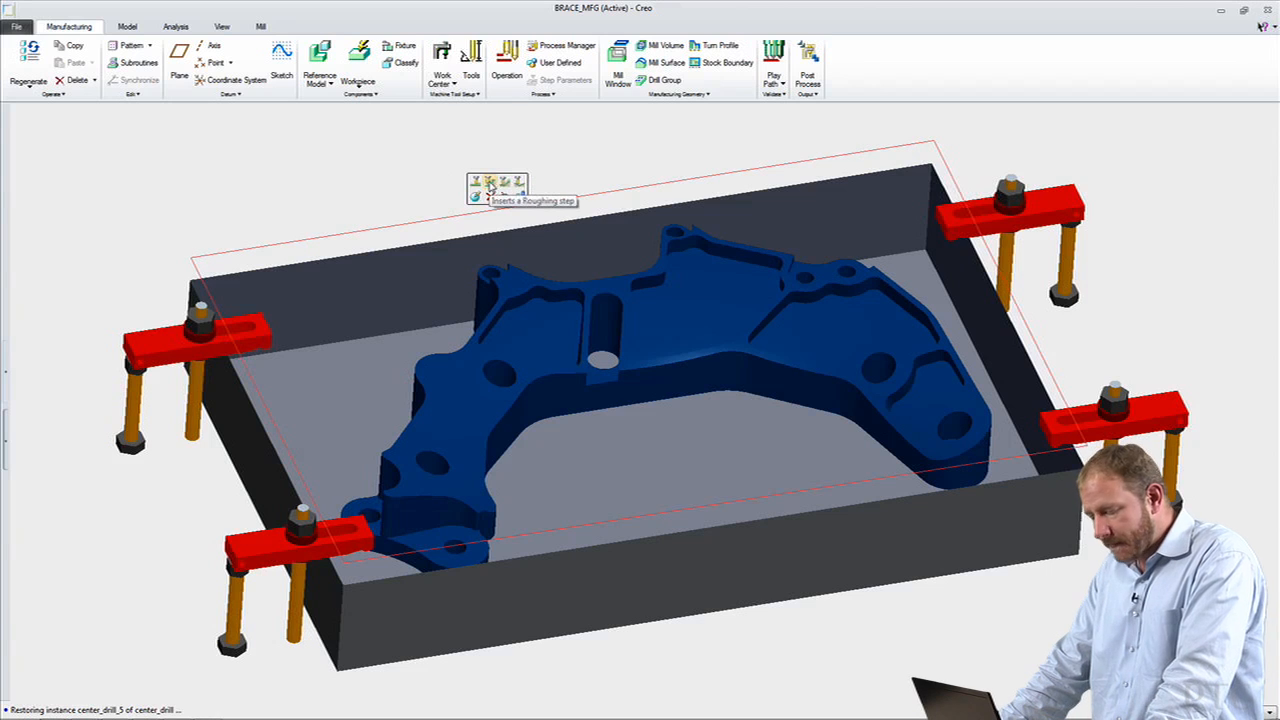
- Start a new Roughing milling step on the clamped bracket part
left_click(496, 184)
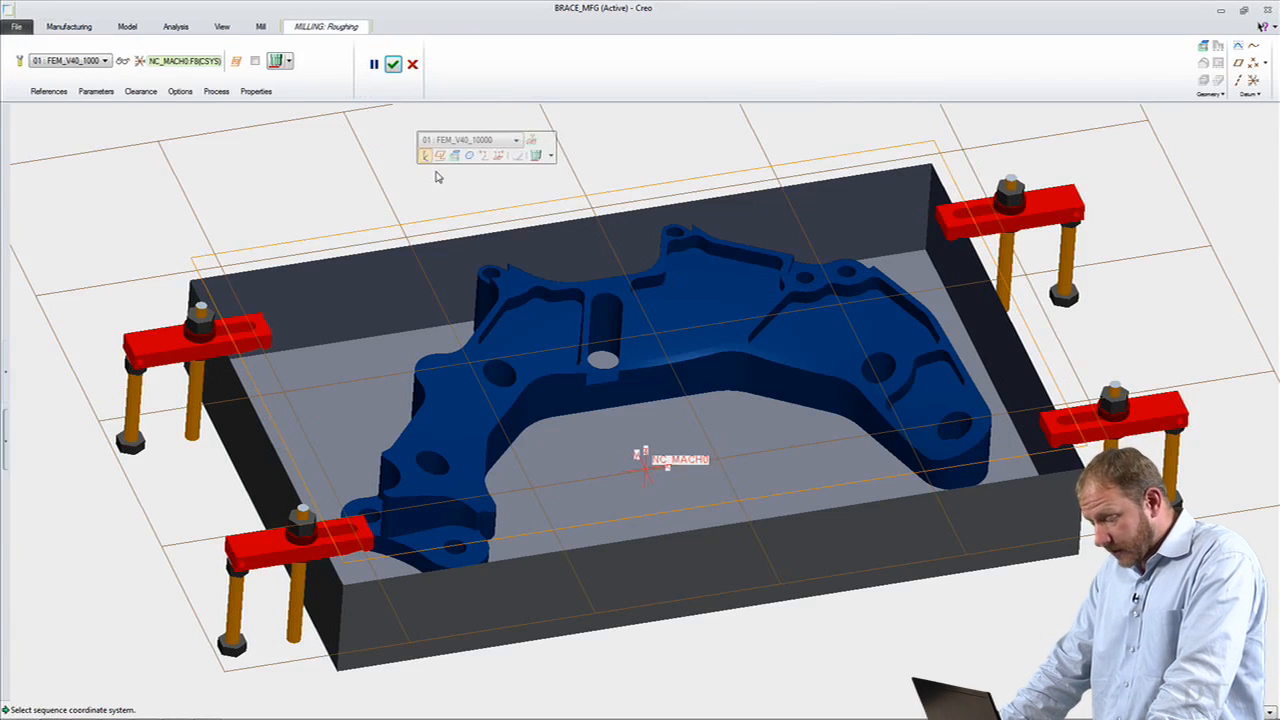
- Play the roughing toolpath forward in CL Data playback over the fixture
left_click(540, 156)
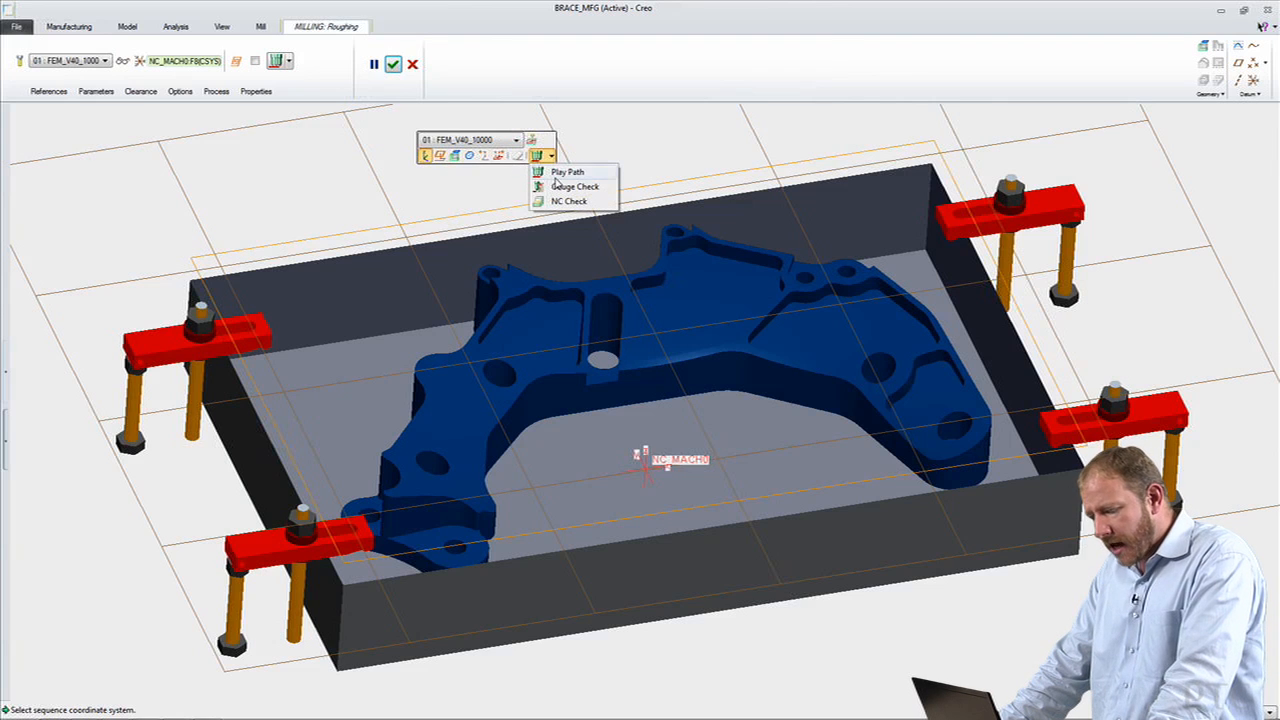
left_click(568, 172)
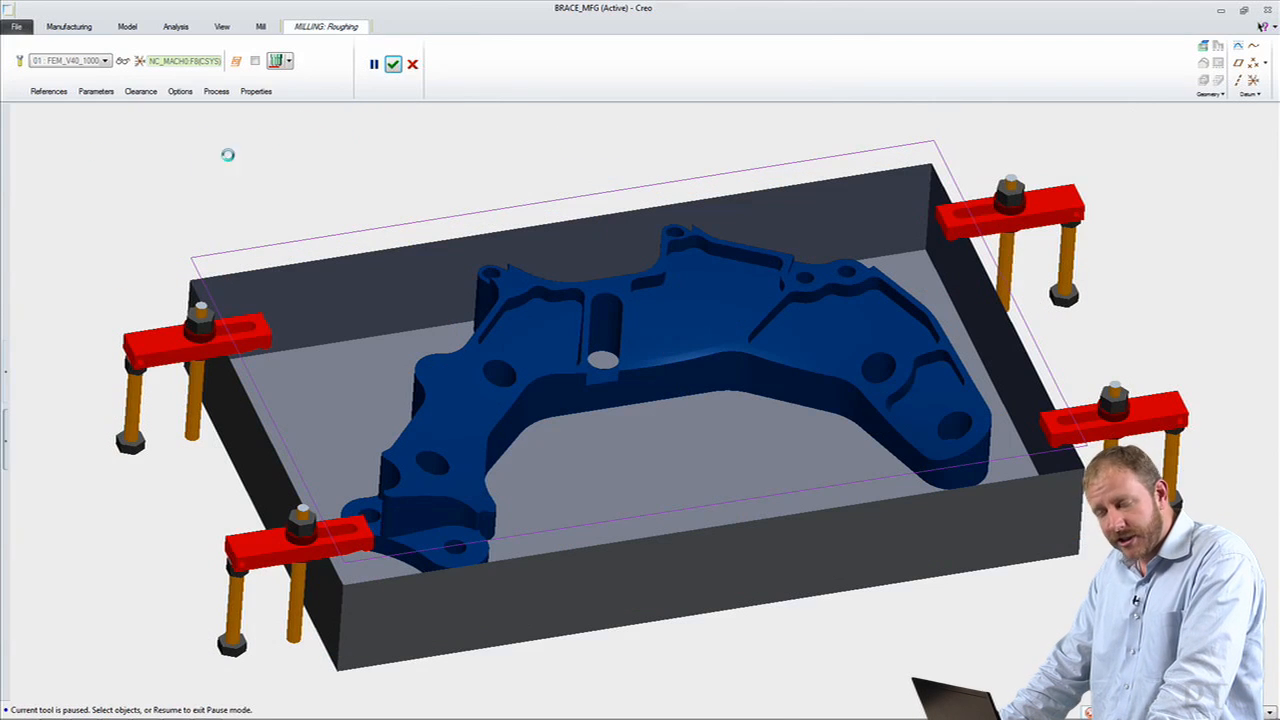
left_click(374, 64)
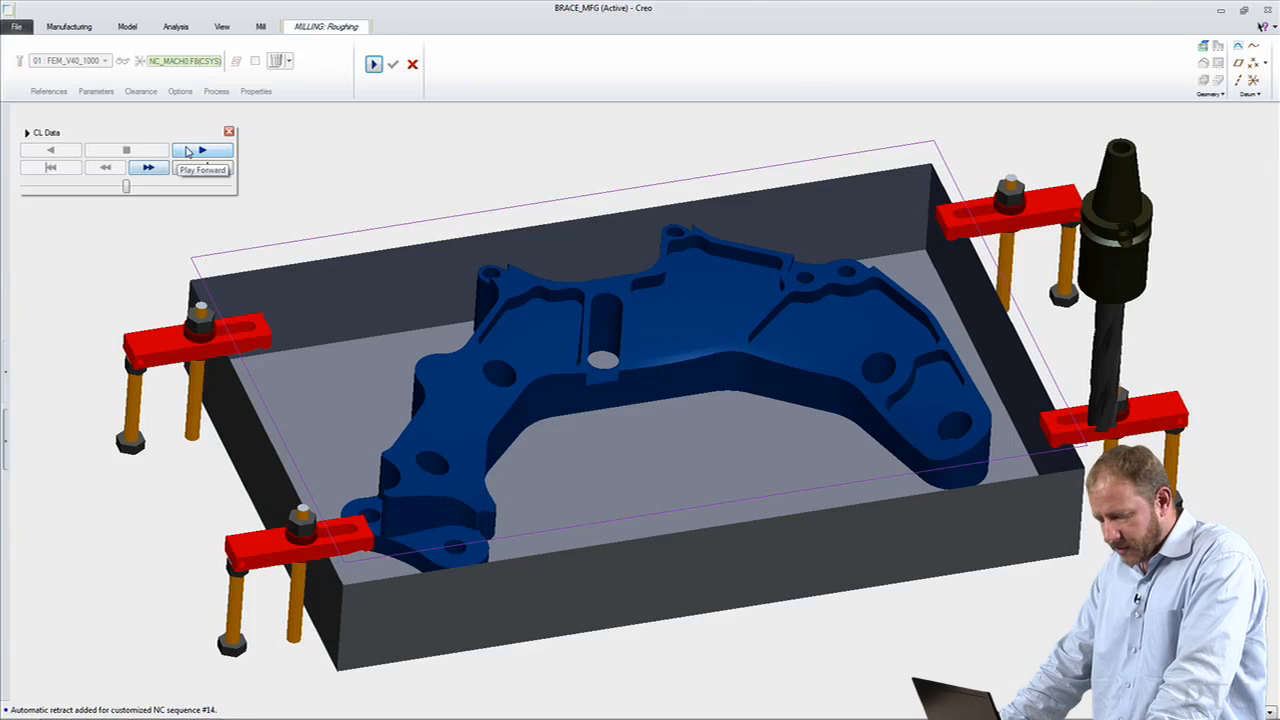
left_click(202, 150)
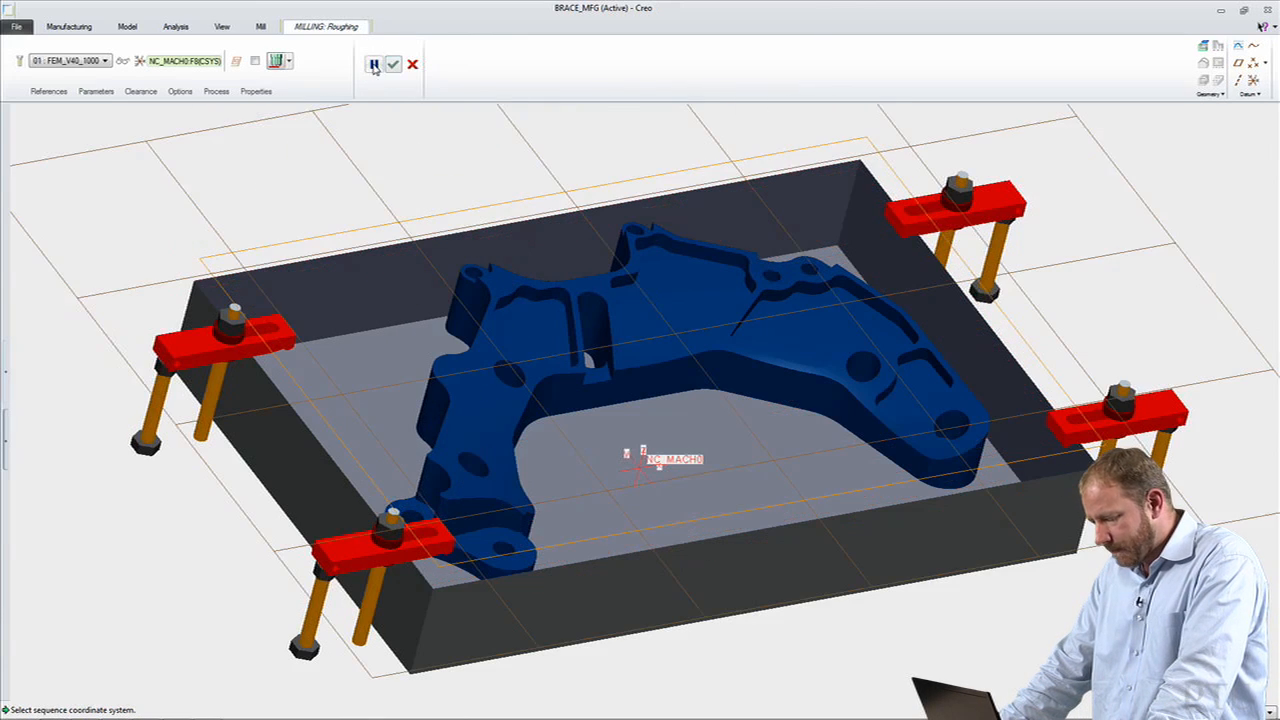
- Close playback and accept the roughing step into the process
left_click(392, 62)
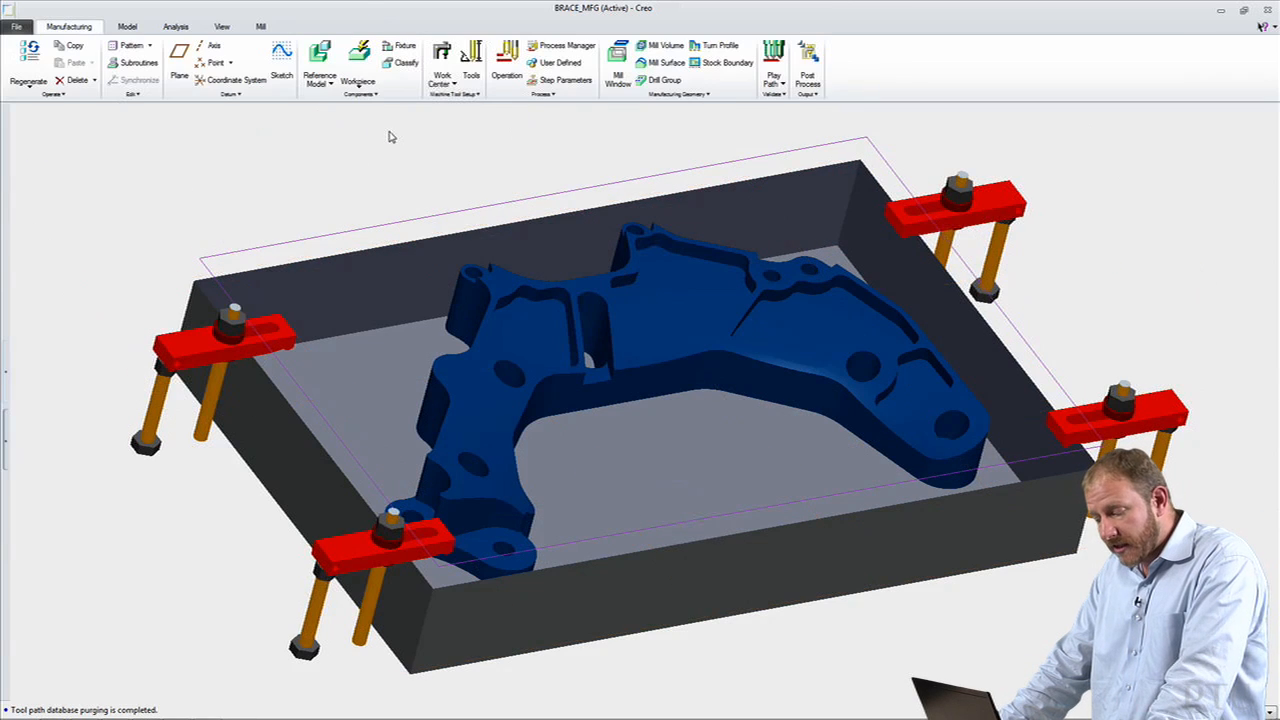
left_click(390, 136)
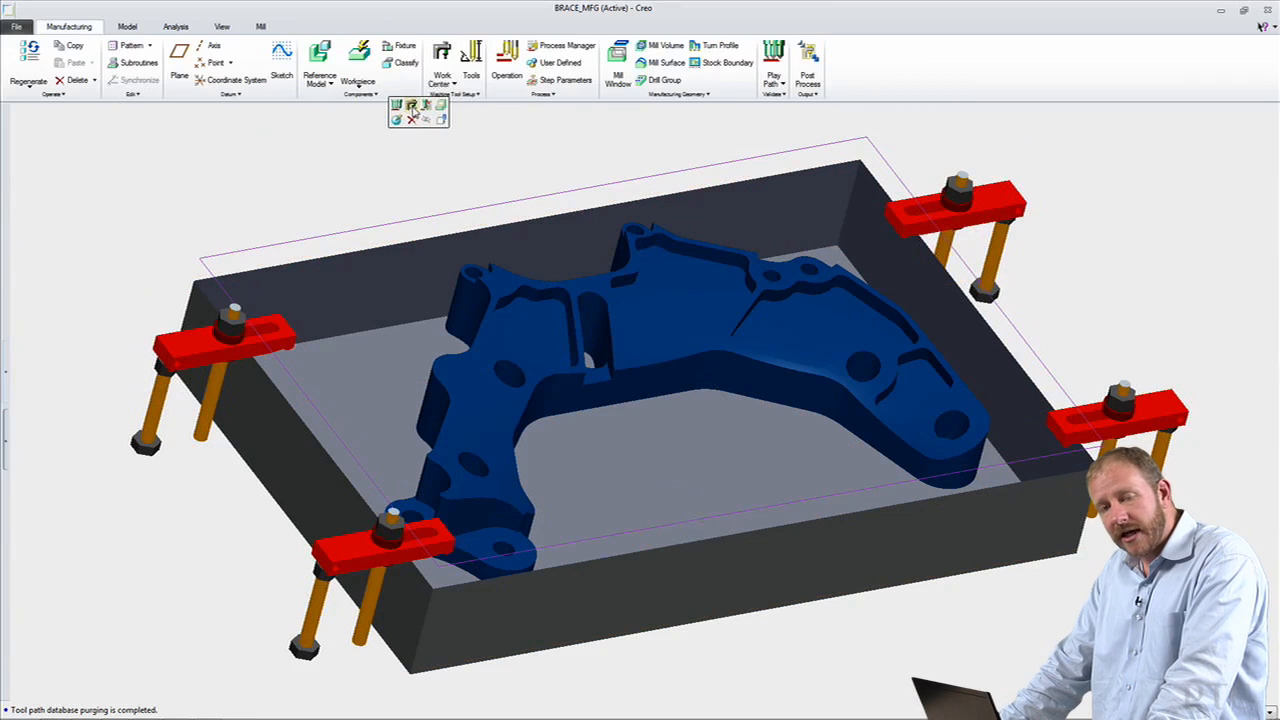